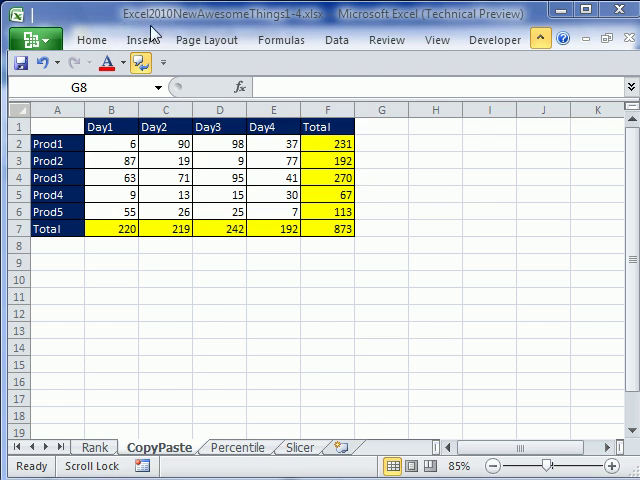
{"action": "mouse_move", "coordinate": [204, 32]}
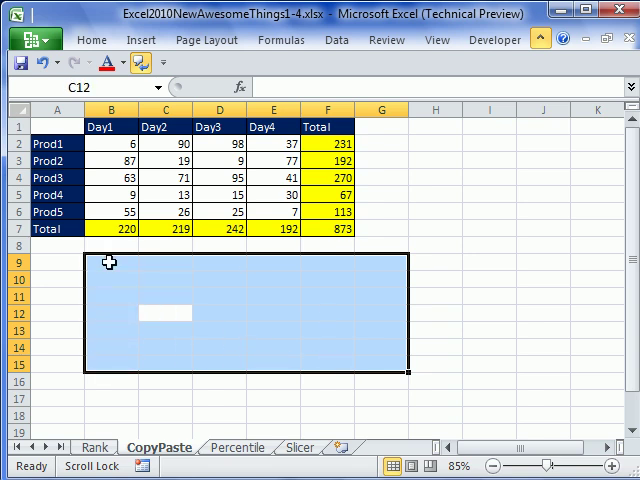
{"action": "mouse_move", "coordinate": [192, 280]}
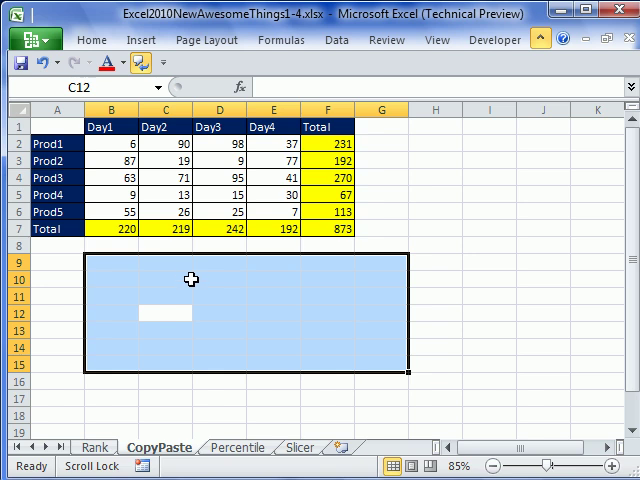
{"action": "mouse_move", "coordinate": [242, 290]}
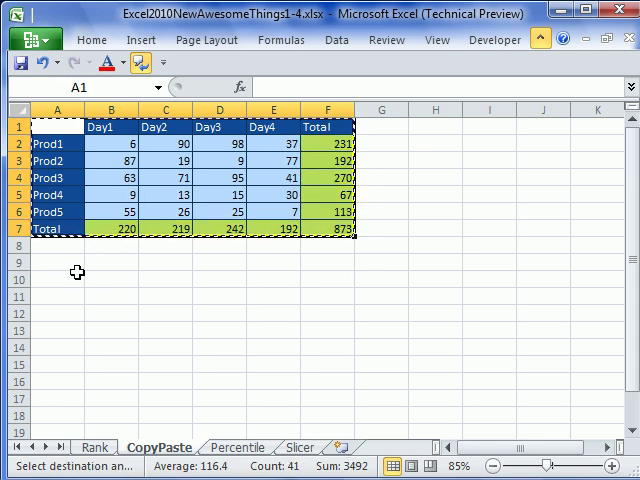
Paste the copied table into A9 as Values after previewing the Formulas and Values paste options
{"action": "left_click", "coordinate": [48, 262]}
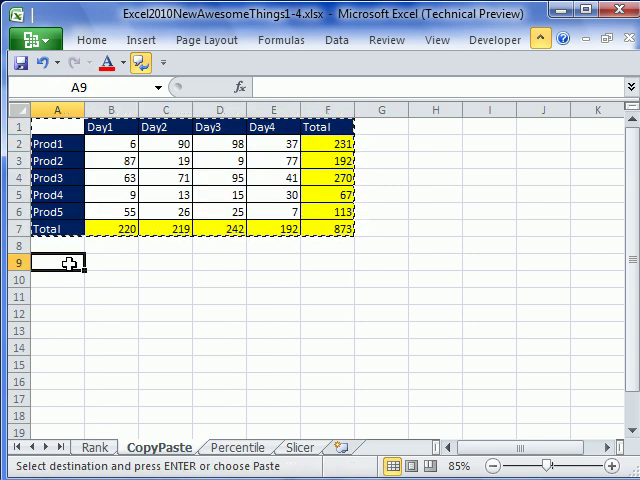
{"action": "right_click", "coordinate": [48, 262]}
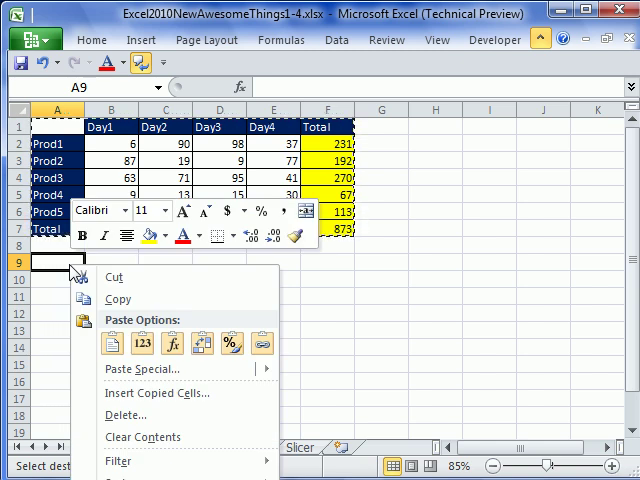
{"action": "left_click", "coordinate": [112, 340]}
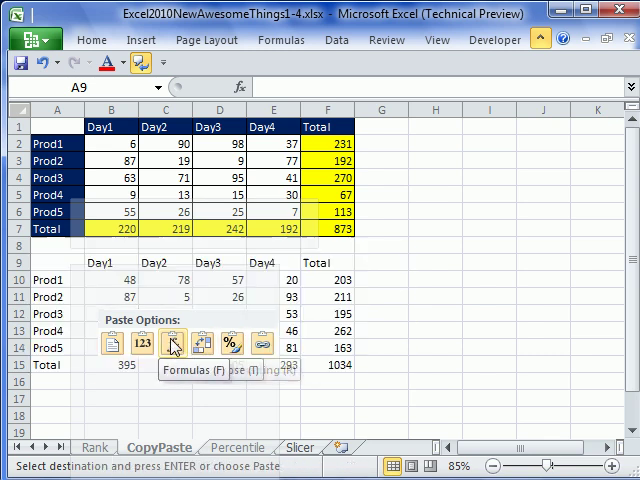
{"action": "left_click", "coordinate": [140, 344]}
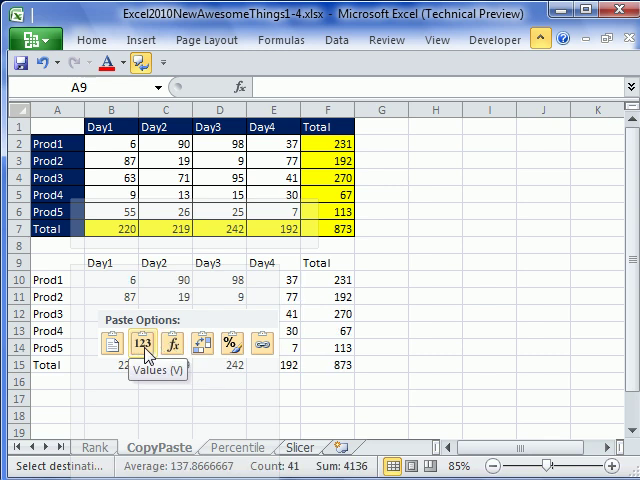
{"action": "left_click", "coordinate": [138, 344]}
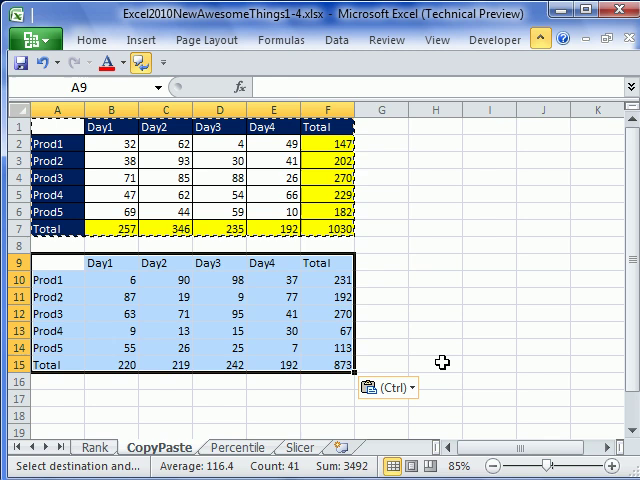
Show the paste gallery from the (Ctrl) button beside the pasted table in rows 9–15
{"action": "left_click", "coordinate": [404, 388]}
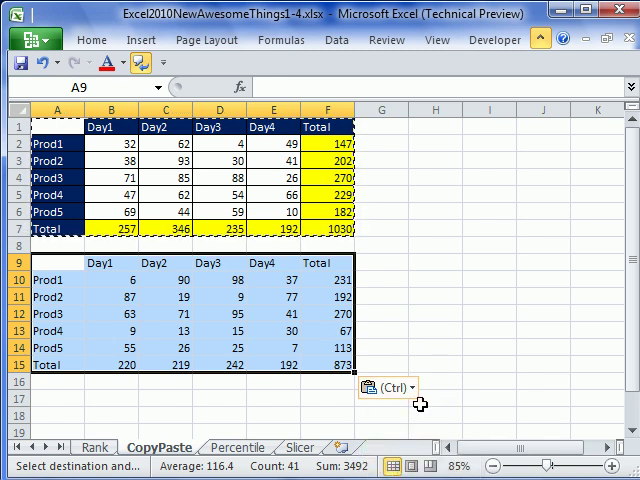
{"action": "mouse_move", "coordinate": [384, 388]}
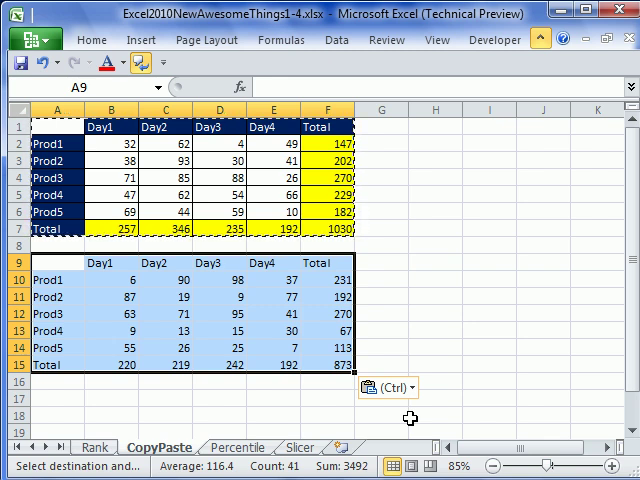
{"action": "left_click", "coordinate": [408, 388]}
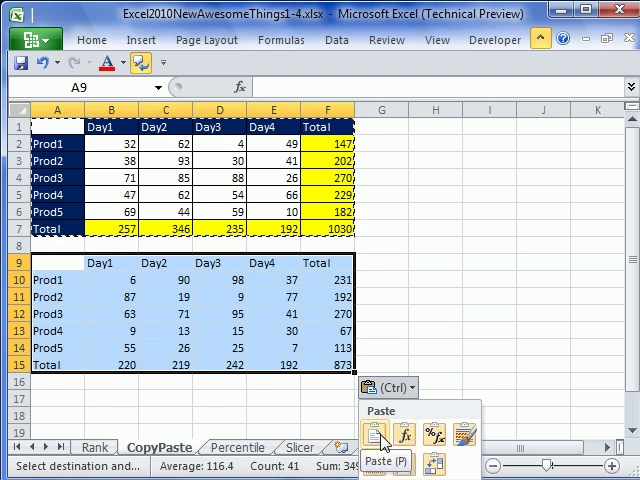
{"action": "mouse_move", "coordinate": [410, 434]}
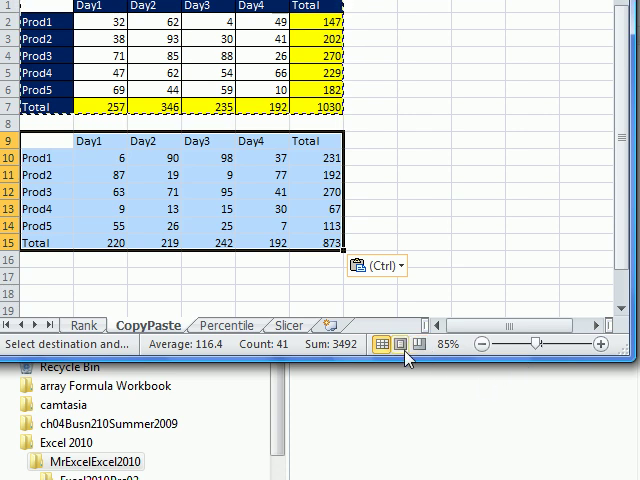
{"action": "mouse_move", "coordinate": [404, 344]}
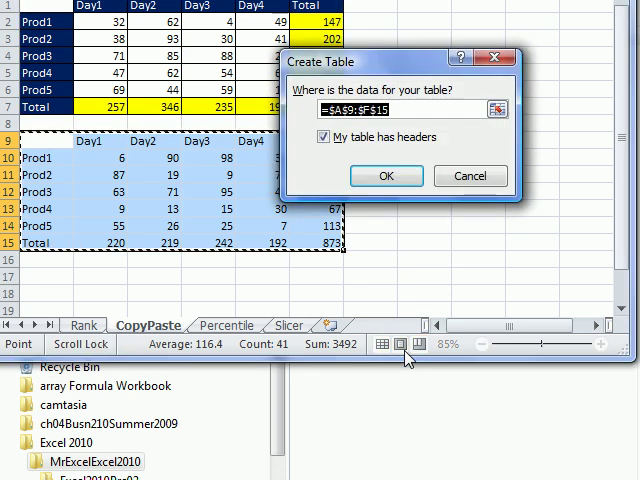
Confirm converting A9:F15 into a table with headers in its first row
{"action": "left_click", "coordinate": [386, 176]}
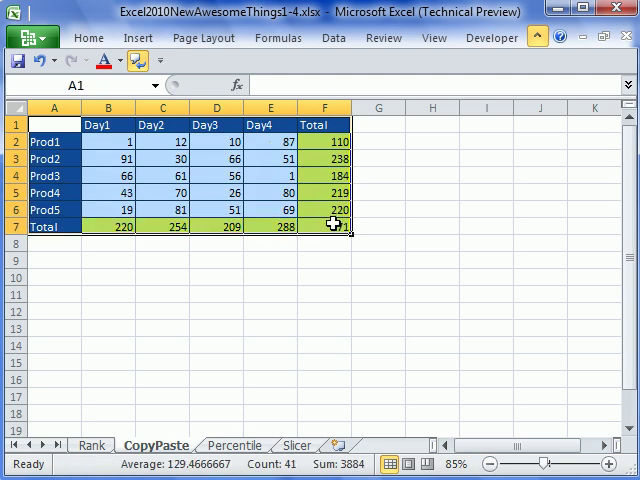
Paste A1:F7 into A9 again and show the (Ctrl) paste gallery for the new copy
{"action": "left_click", "coordinate": [54, 260]}
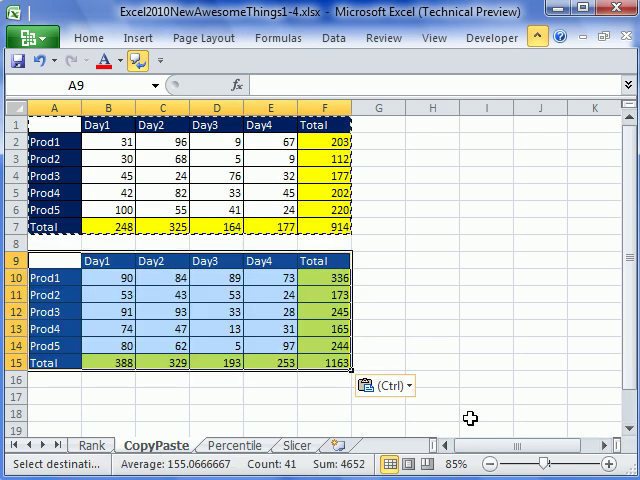
{"action": "left_click", "coordinate": [406, 384]}
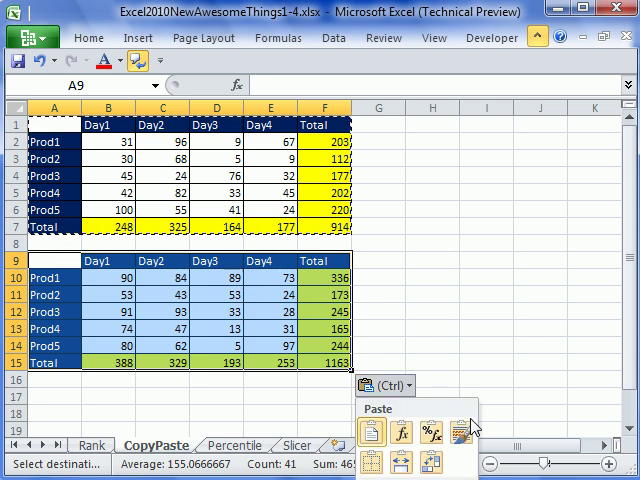